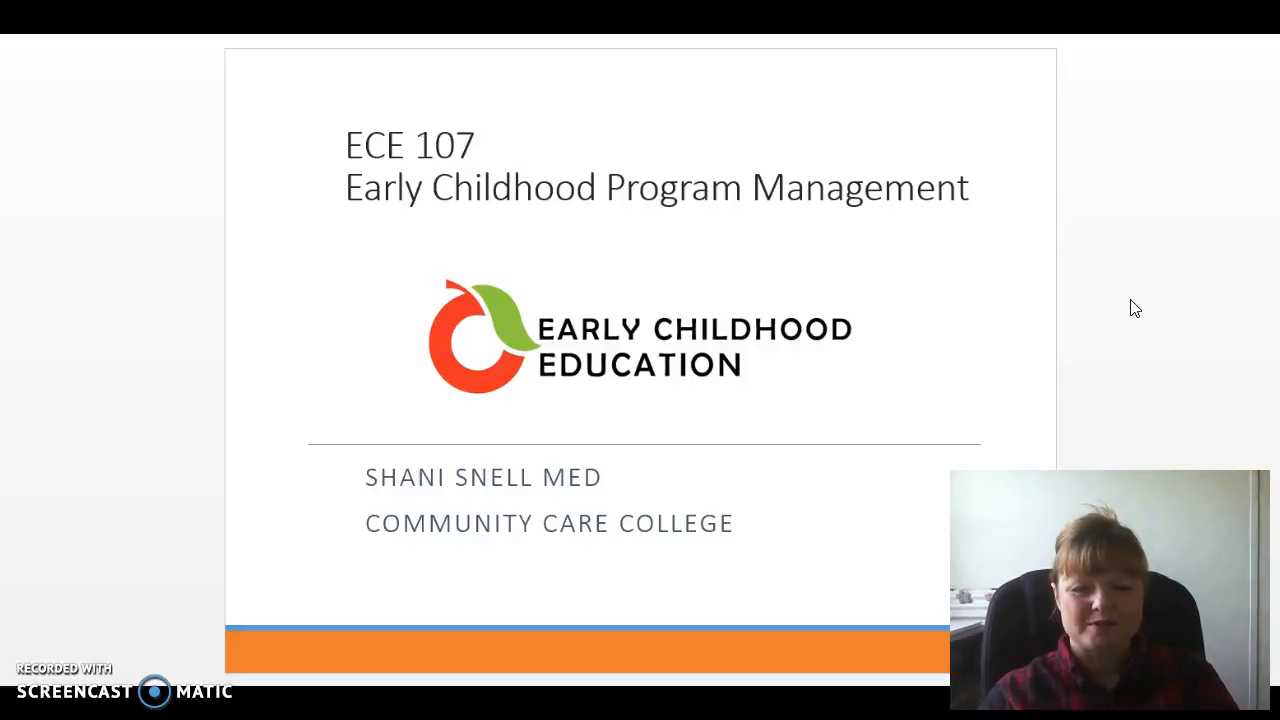
# - Advance the slideshow past the ECE 107 title slide toward the Student Question of the Week
pyautogui.click(1128, 308)
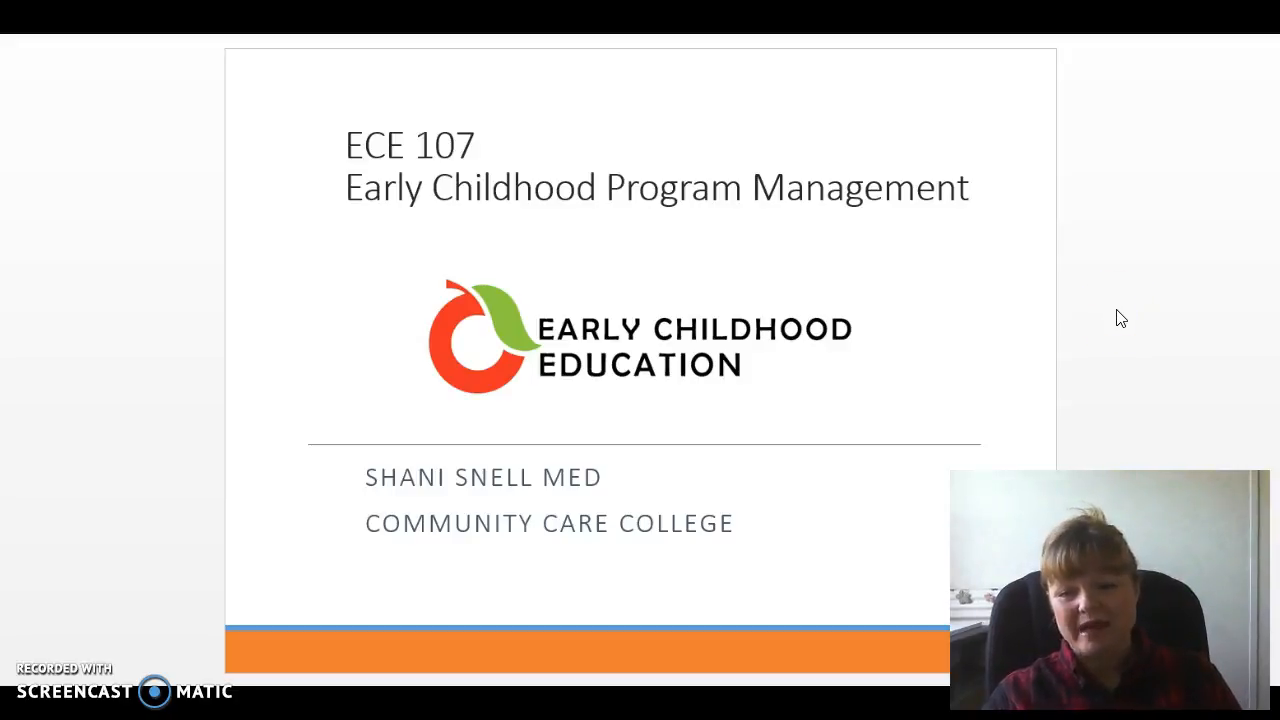
pyautogui.click(1128, 290)
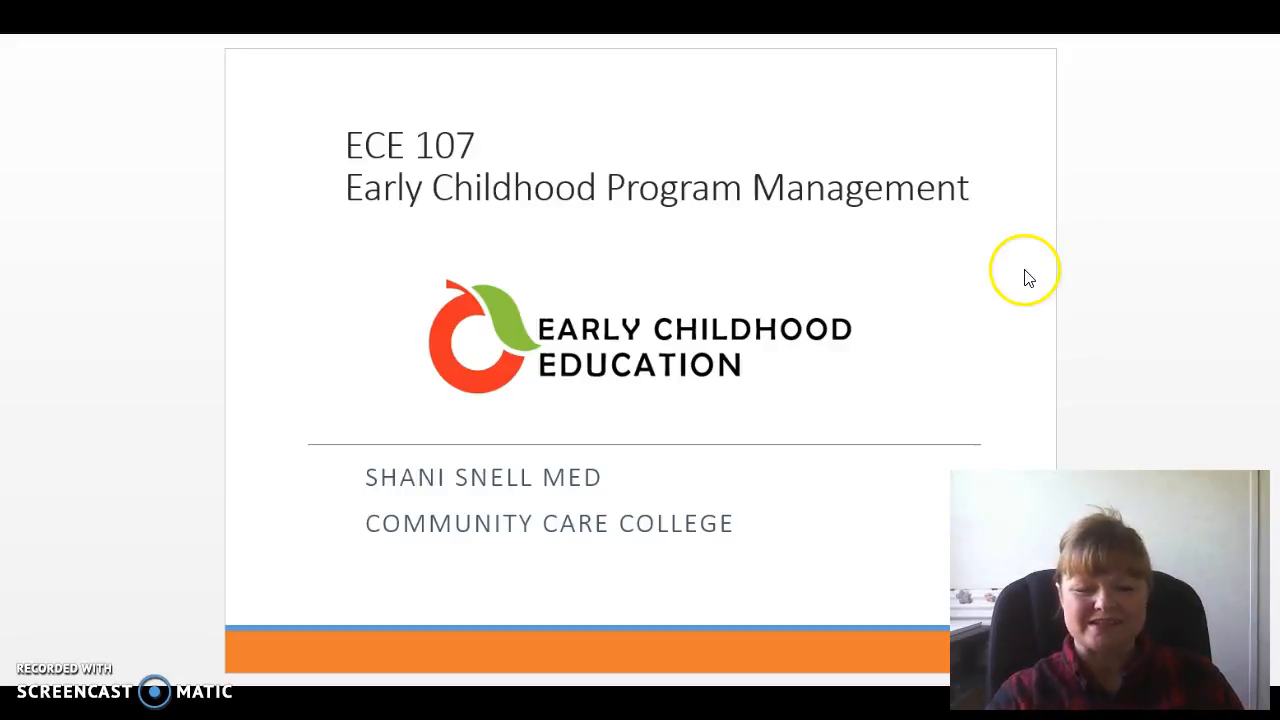
pyautogui.moveTo(46, 330)
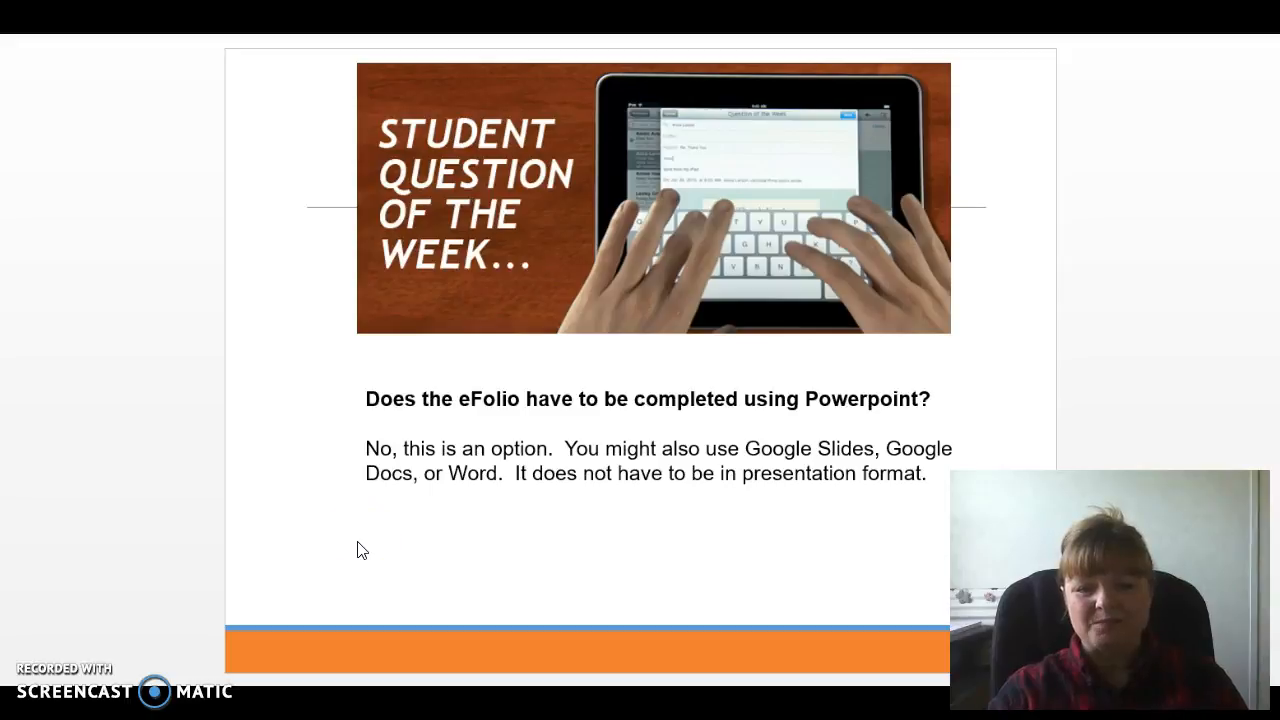
# - Advance from the Student Question slide to the Efolio Part 1 work-samples slide
pyautogui.click(364, 544)
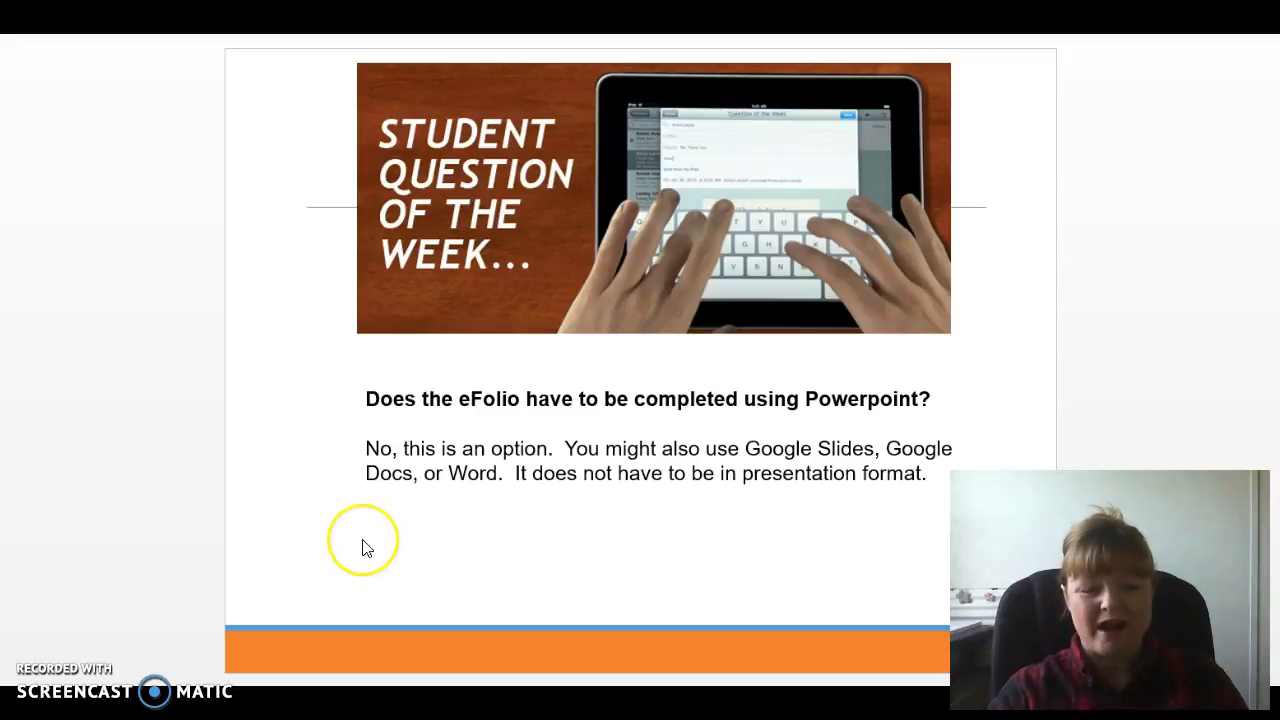
pyautogui.moveTo(310, 510)
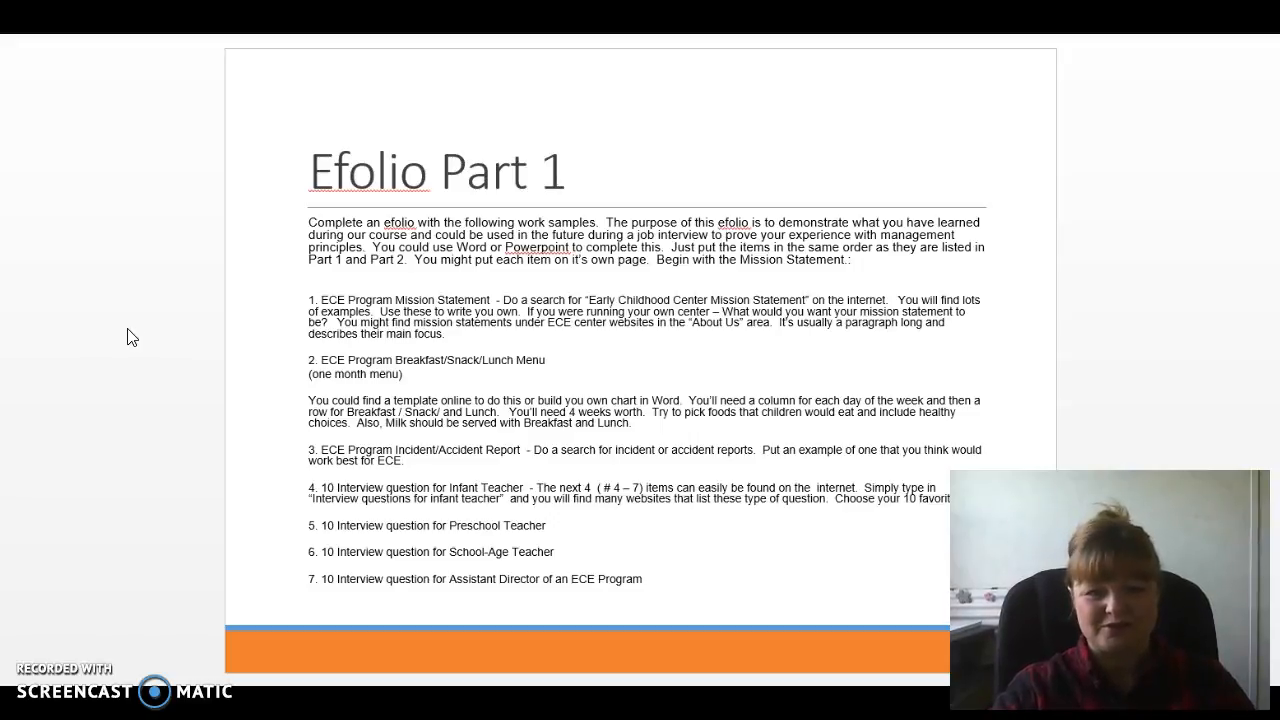
pyautogui.click(164, 296)
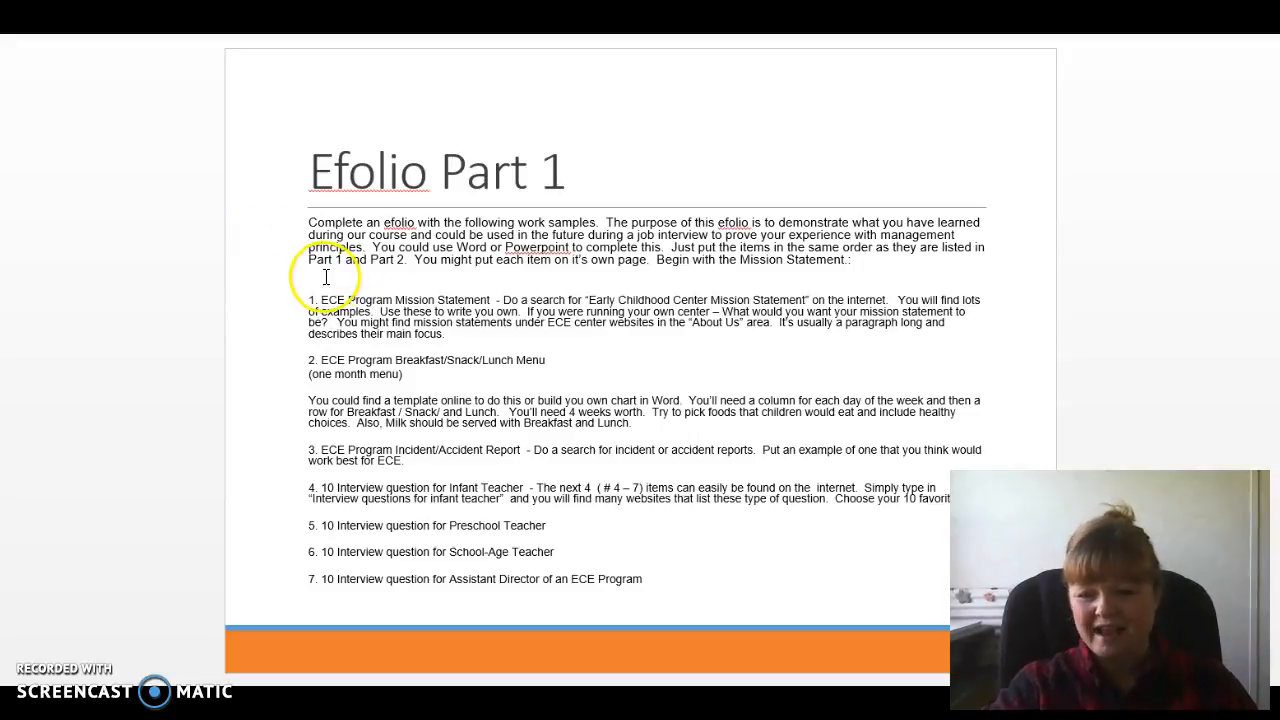
pyautogui.moveTo(352, 408)
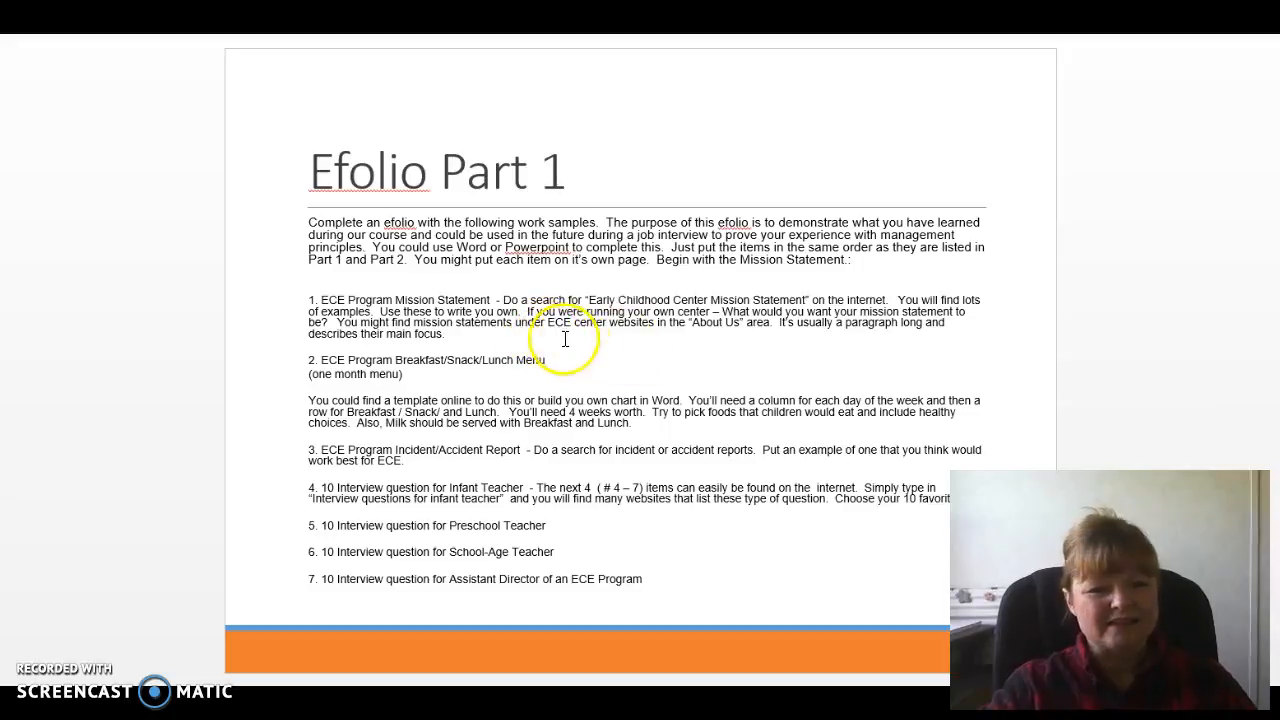
pyautogui.moveTo(648, 336)
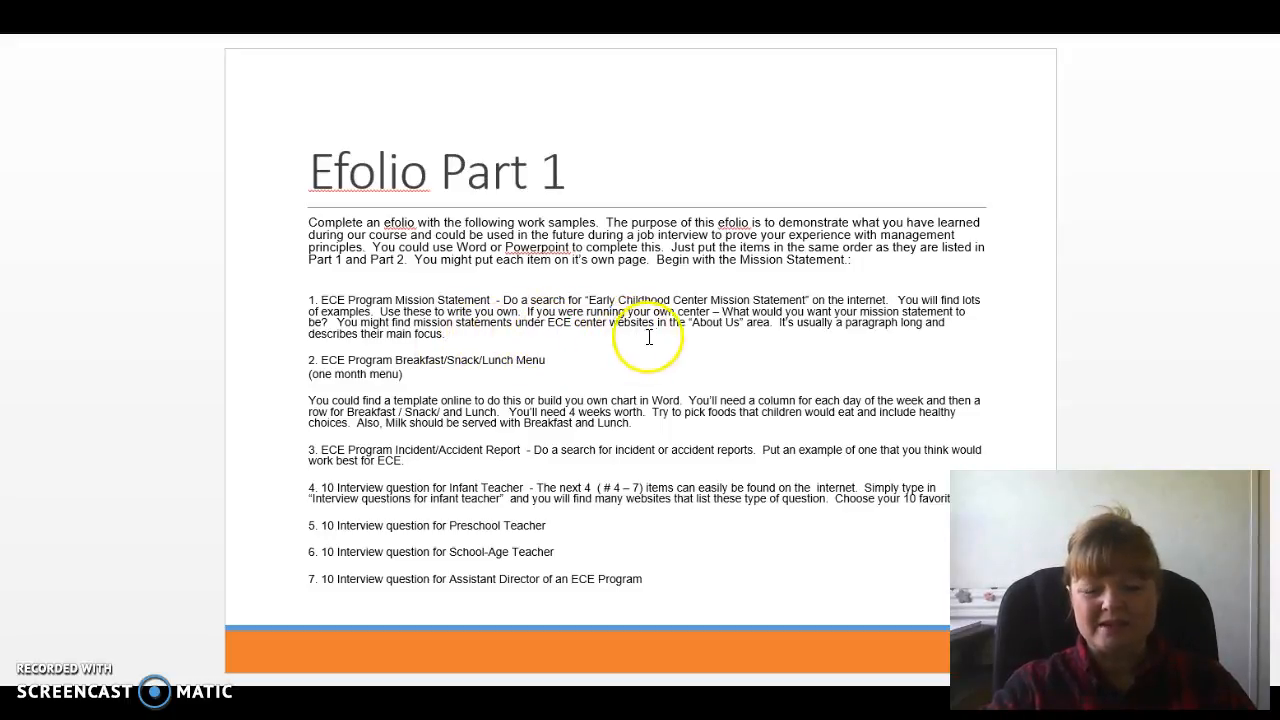
pyautogui.moveTo(704, 352)
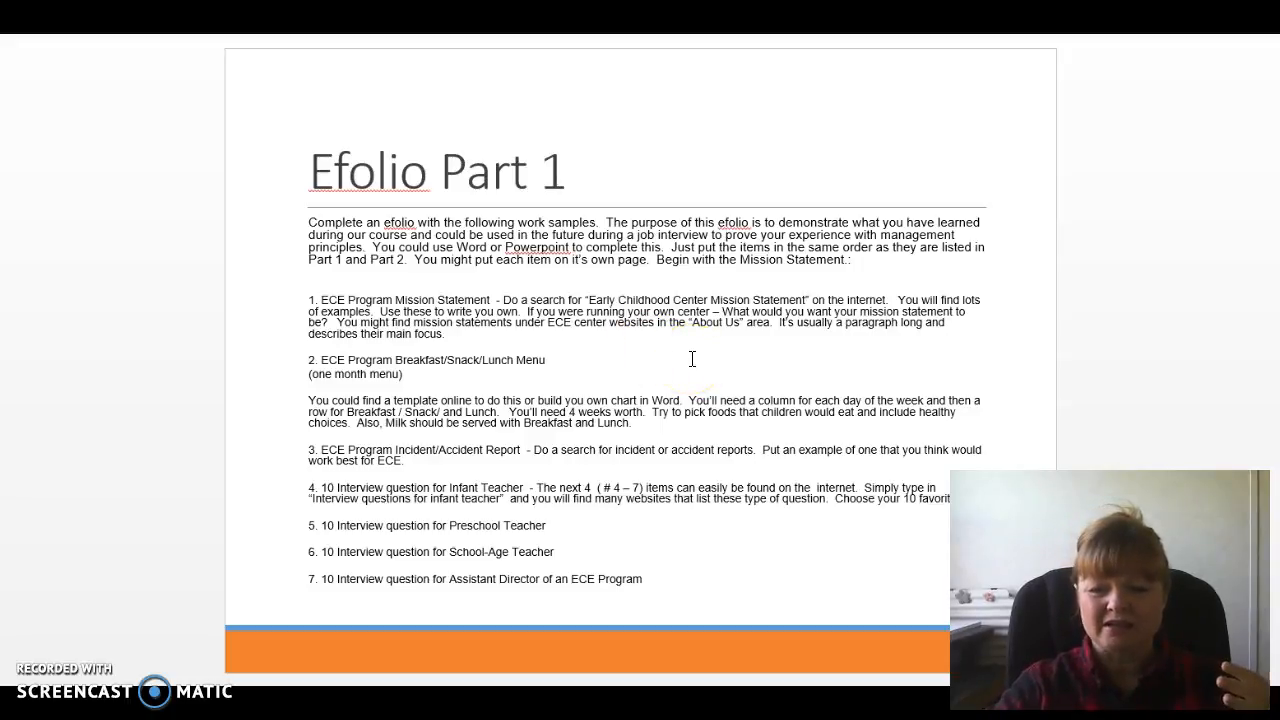
pyautogui.moveTo(684, 352)
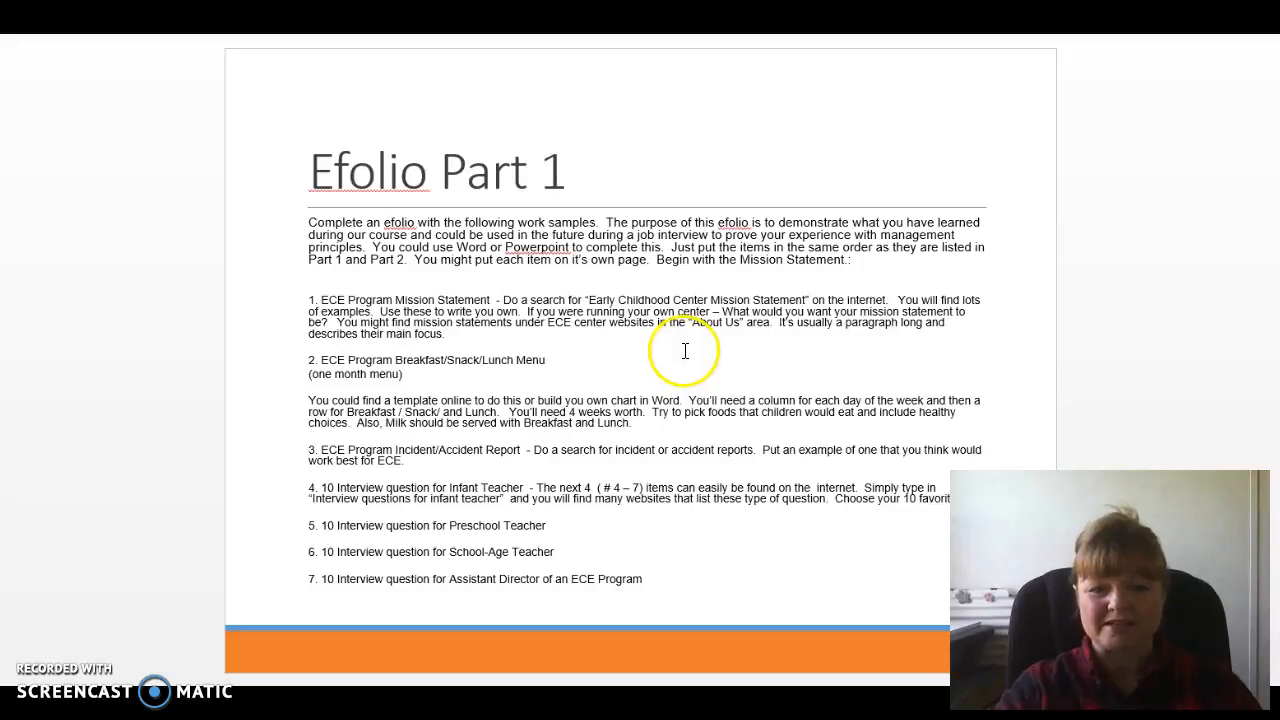
pyautogui.moveTo(212, 376)
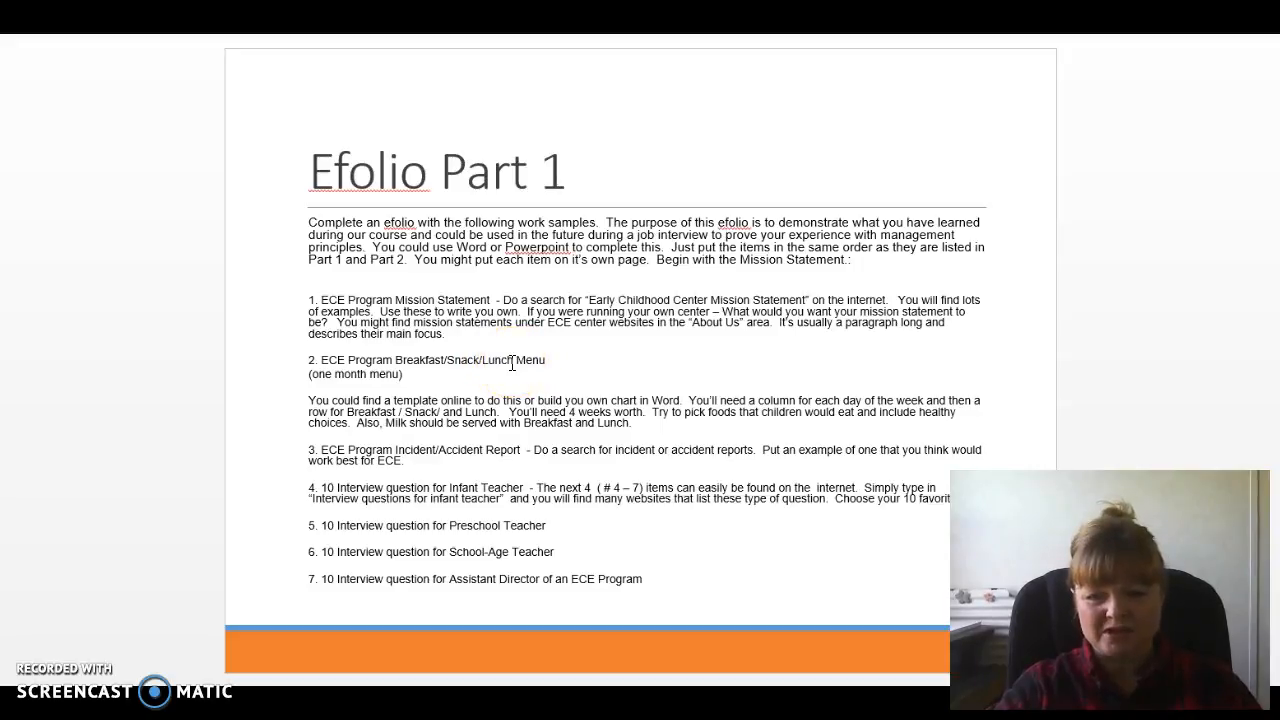
pyautogui.click(470, 376)
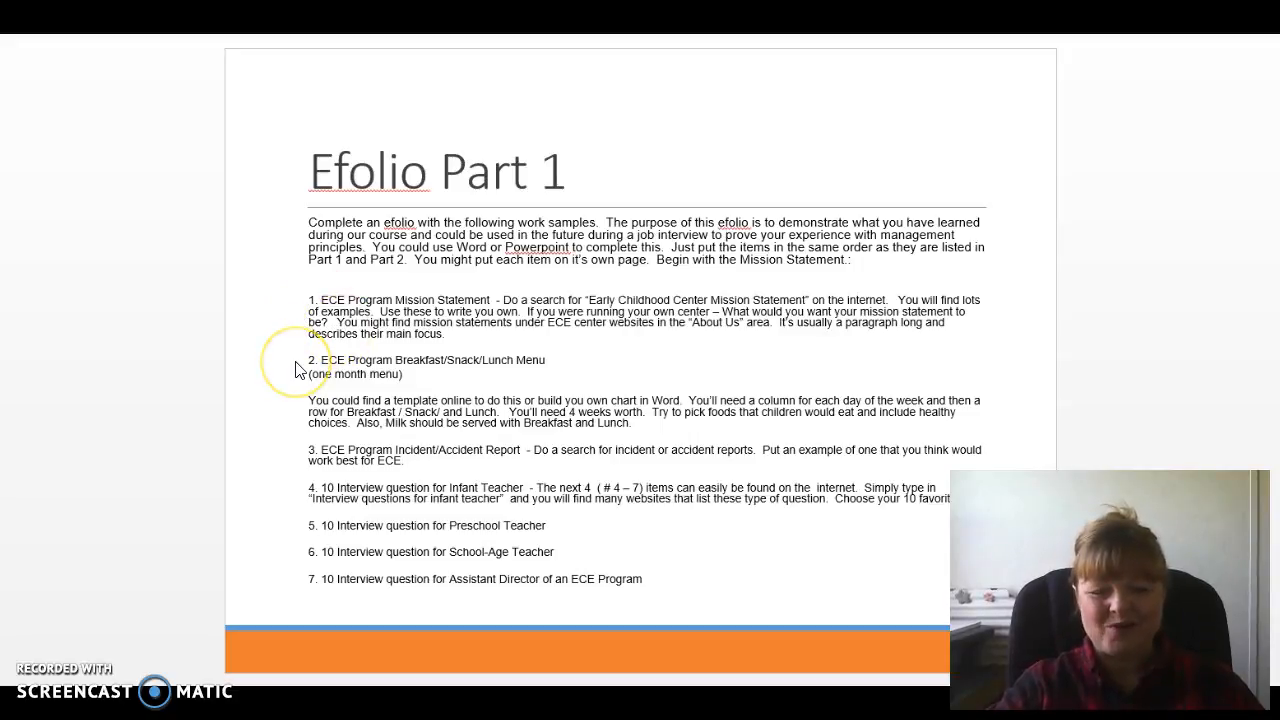
pyautogui.moveTo(258, 444)
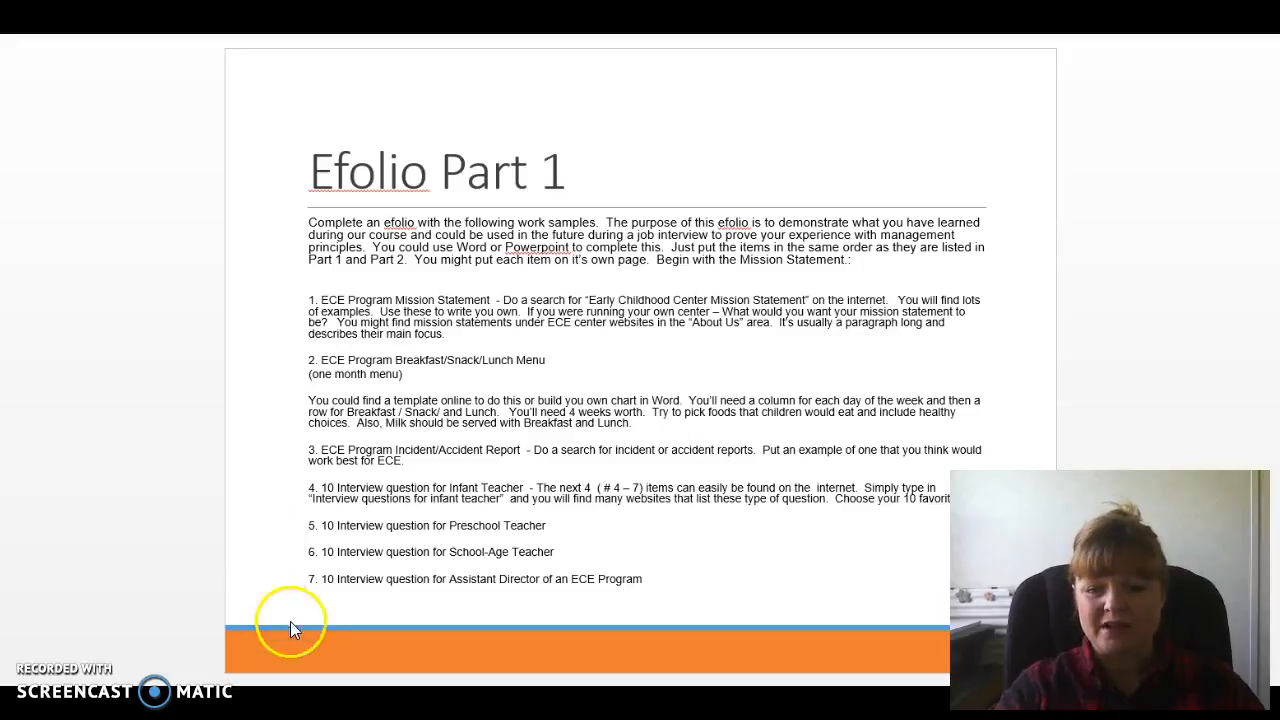
pyautogui.moveTo(238, 604)
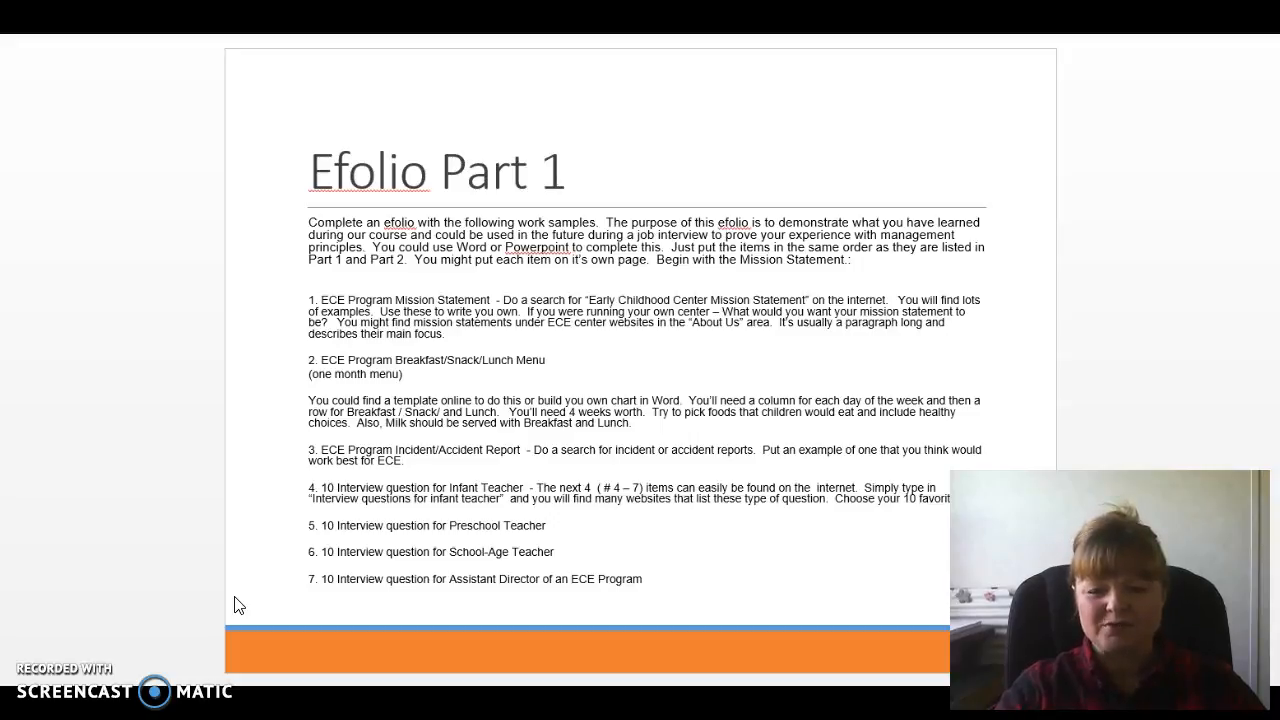
pyautogui.click(262, 616)
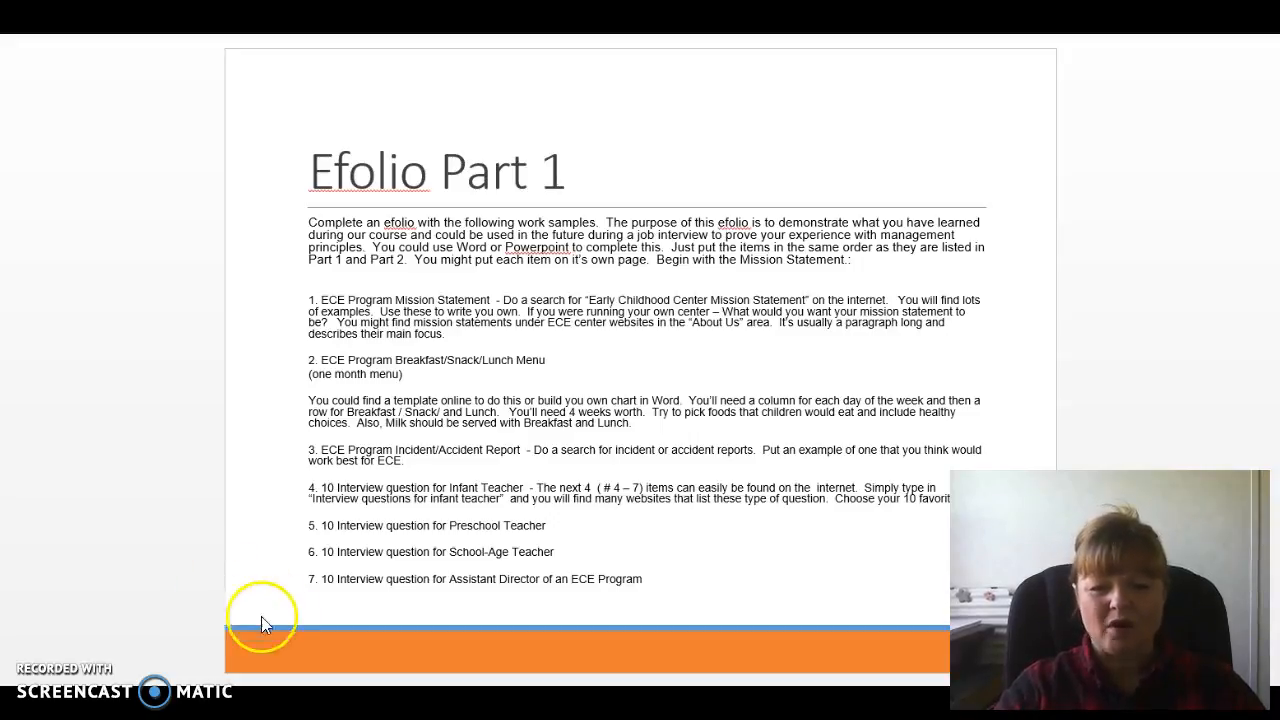
pyautogui.moveTo(250, 592)
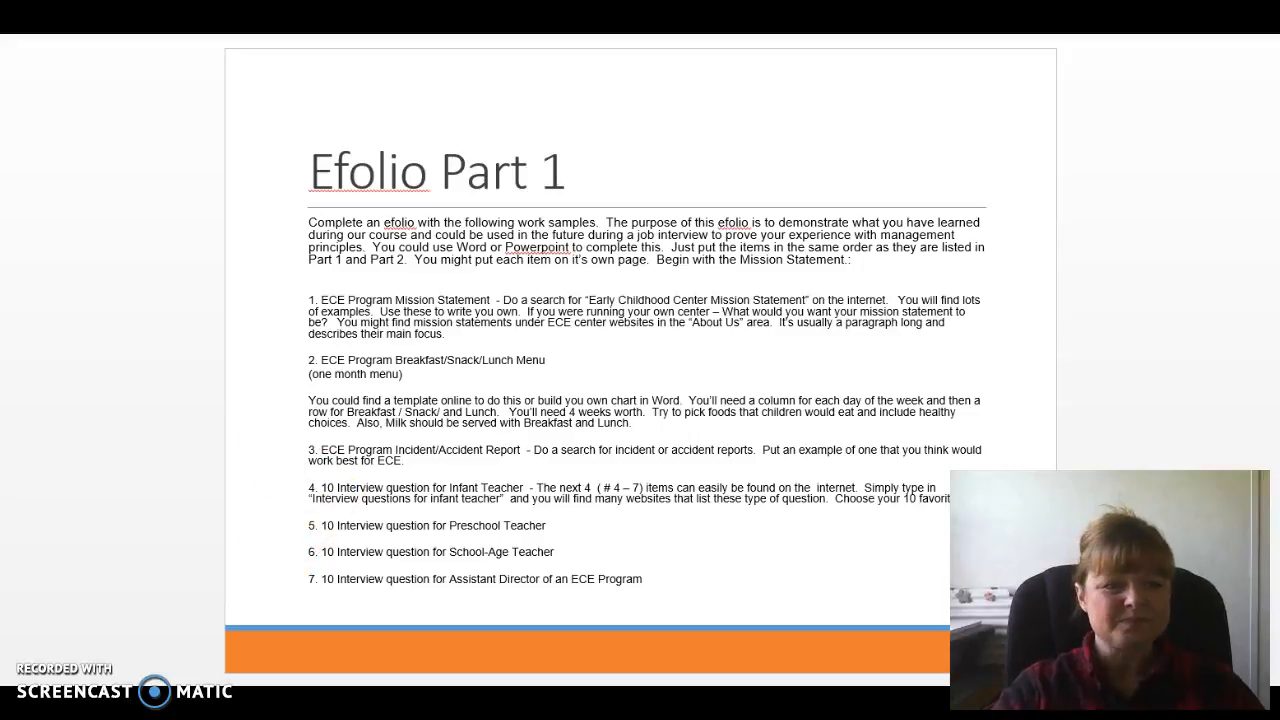
pyautogui.press('right')
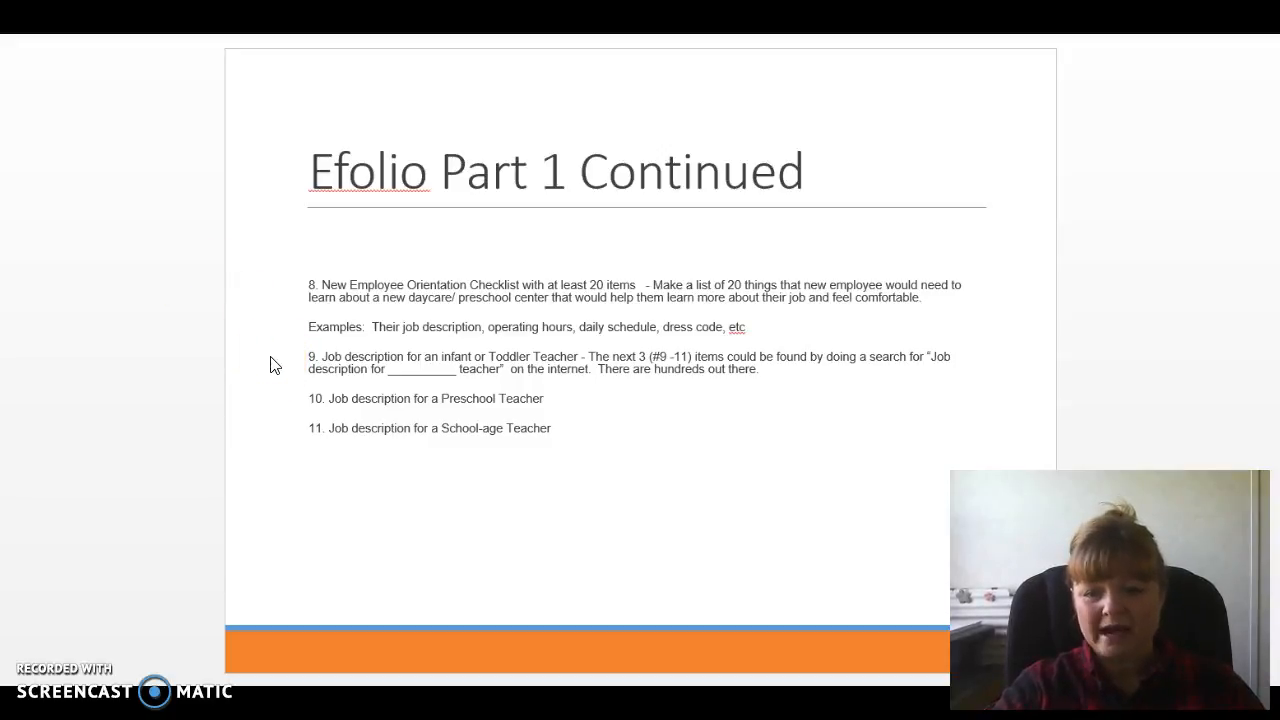
pyautogui.moveTo(240, 420)
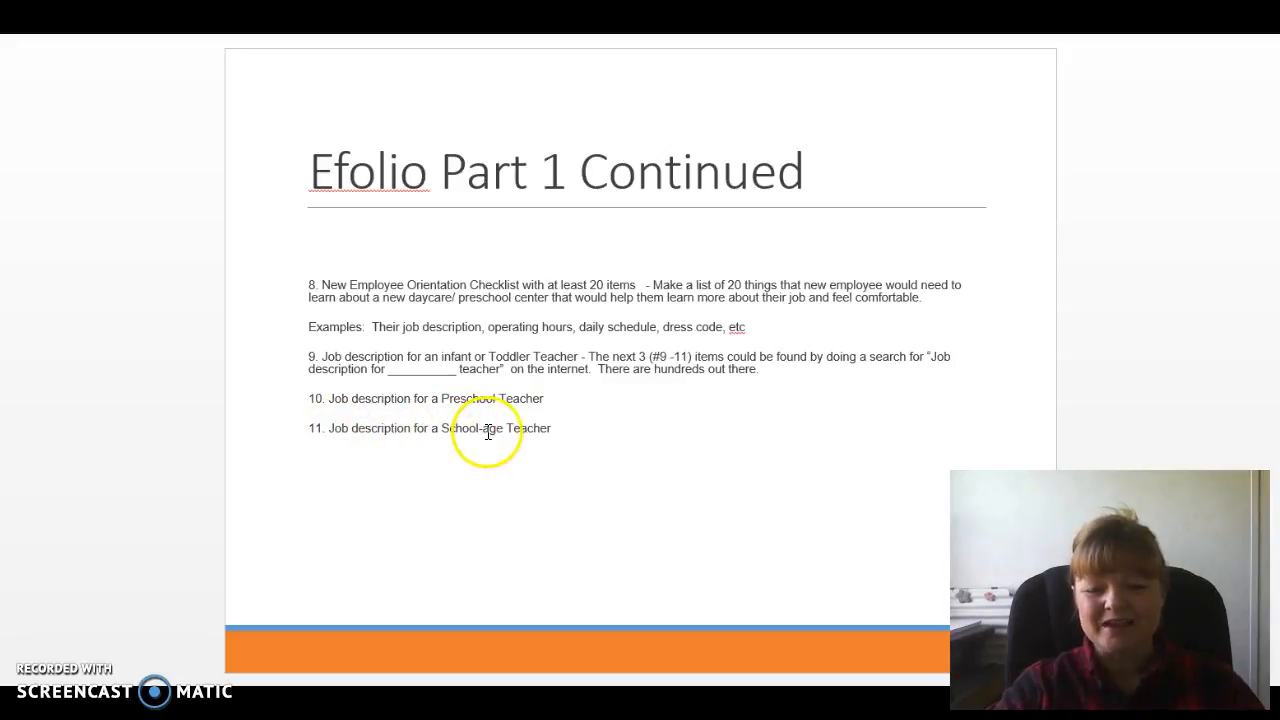
pyautogui.moveTo(536, 424)
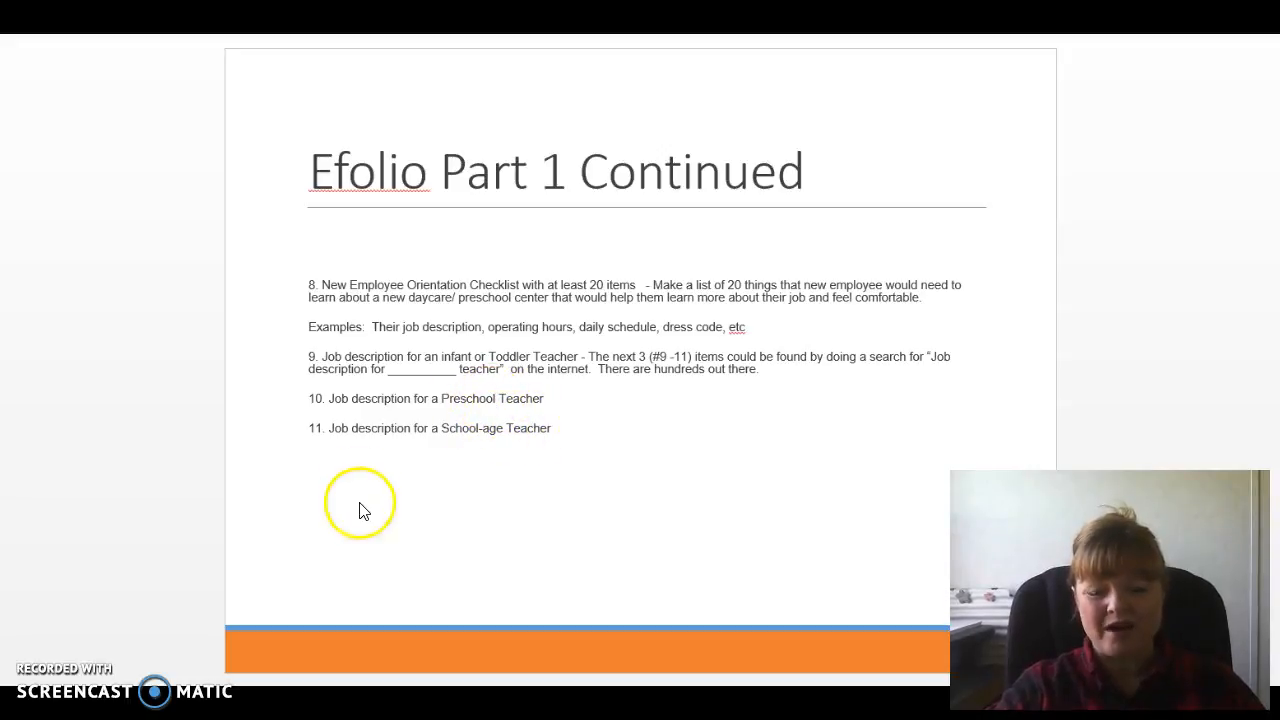
pyautogui.moveTo(10, 510)
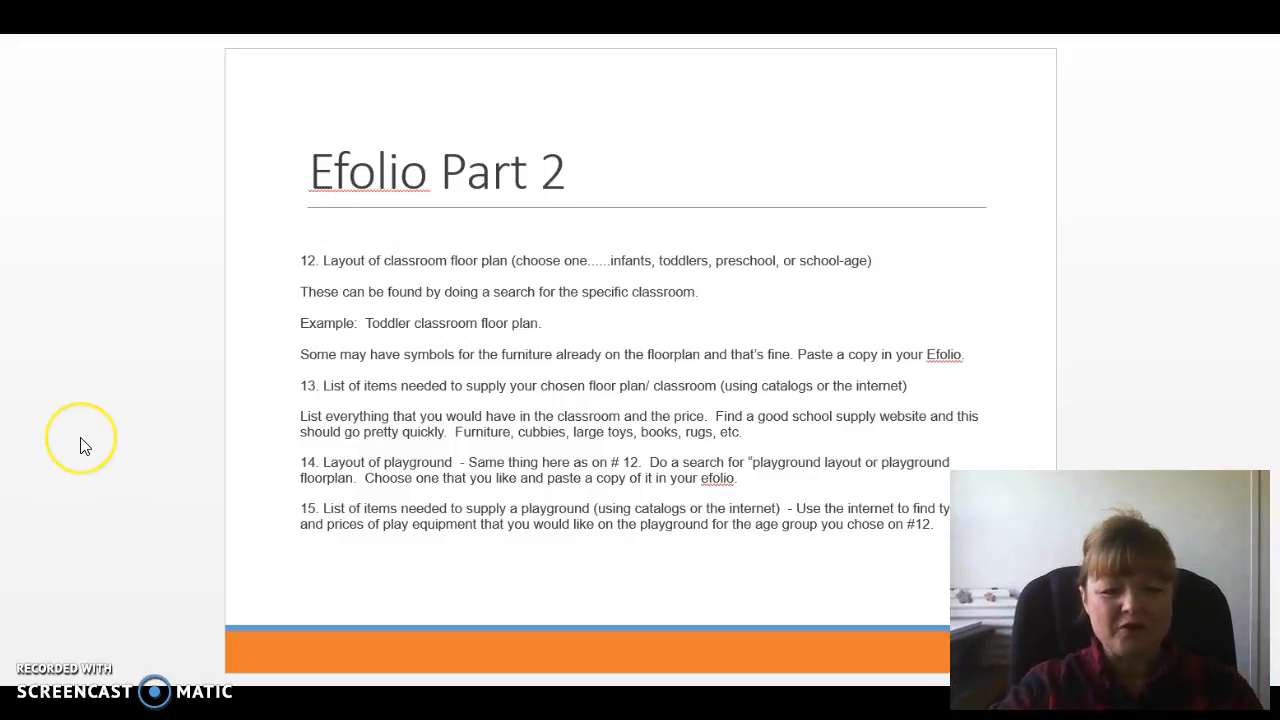
pyautogui.moveTo(84, 444)
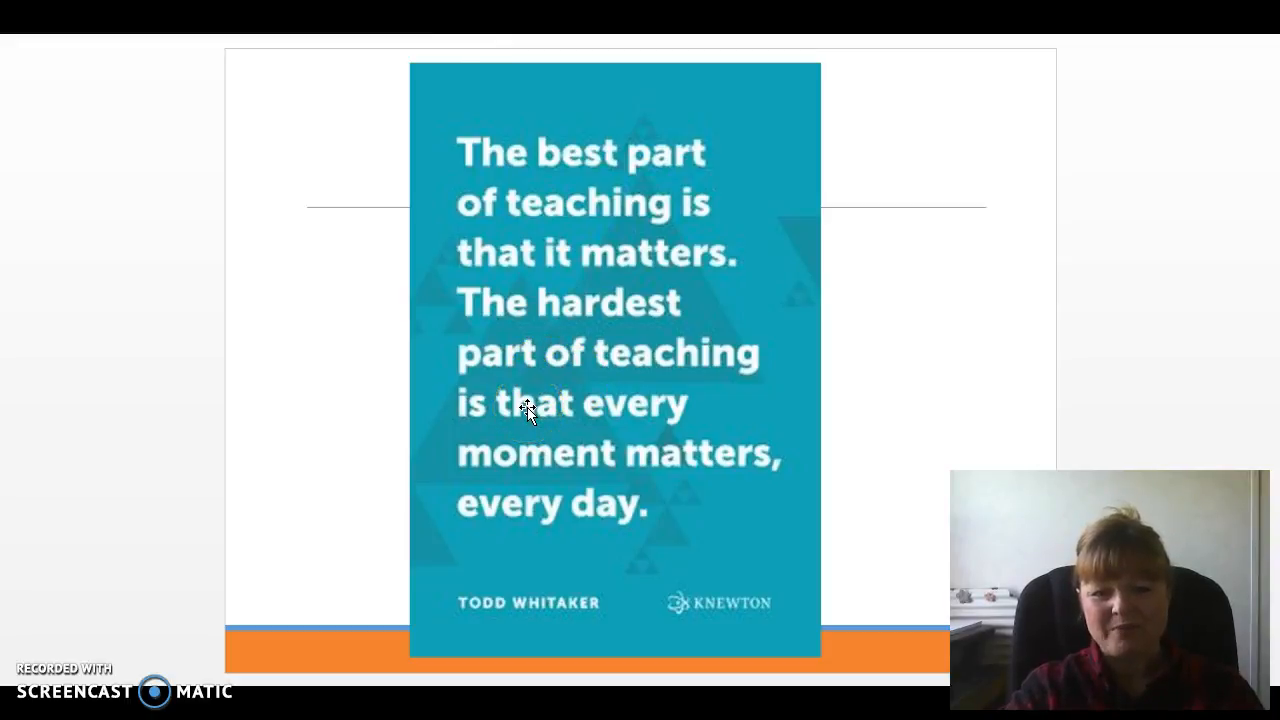
pyautogui.moveTo(436, 488)
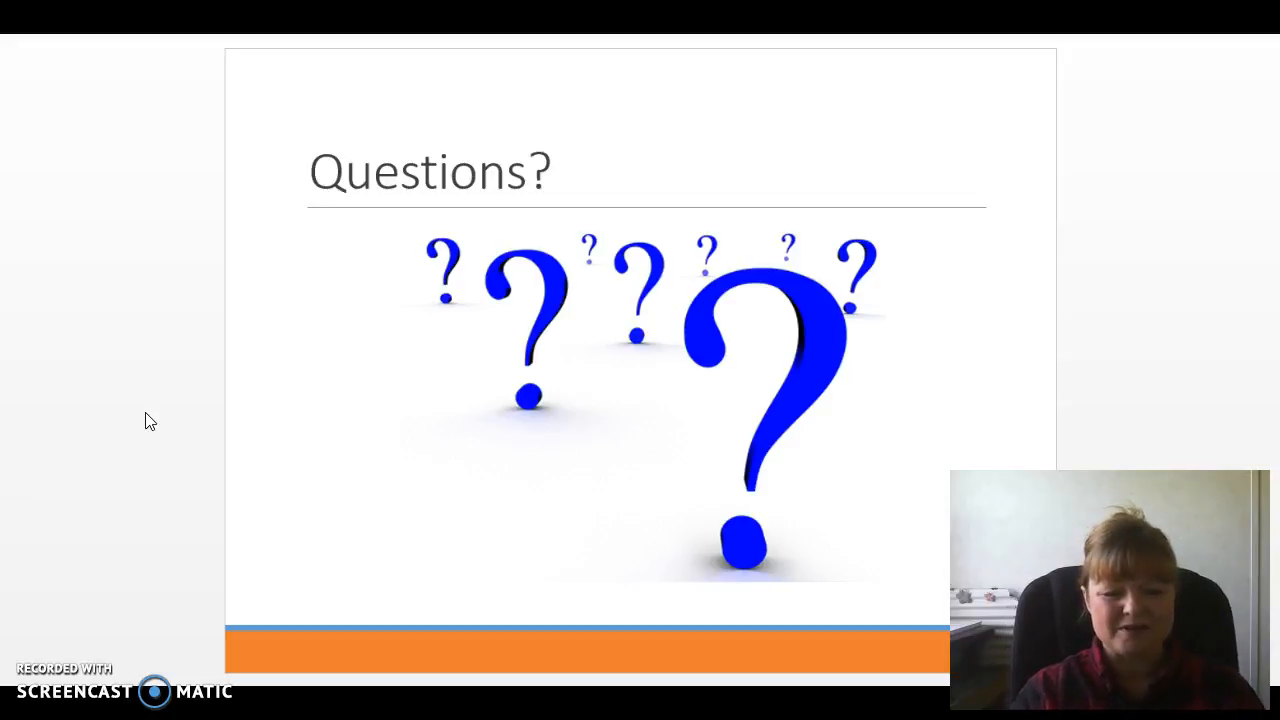
# - Advance to the final Questions? slide with the blue question marks
pyautogui.click(368, 544)
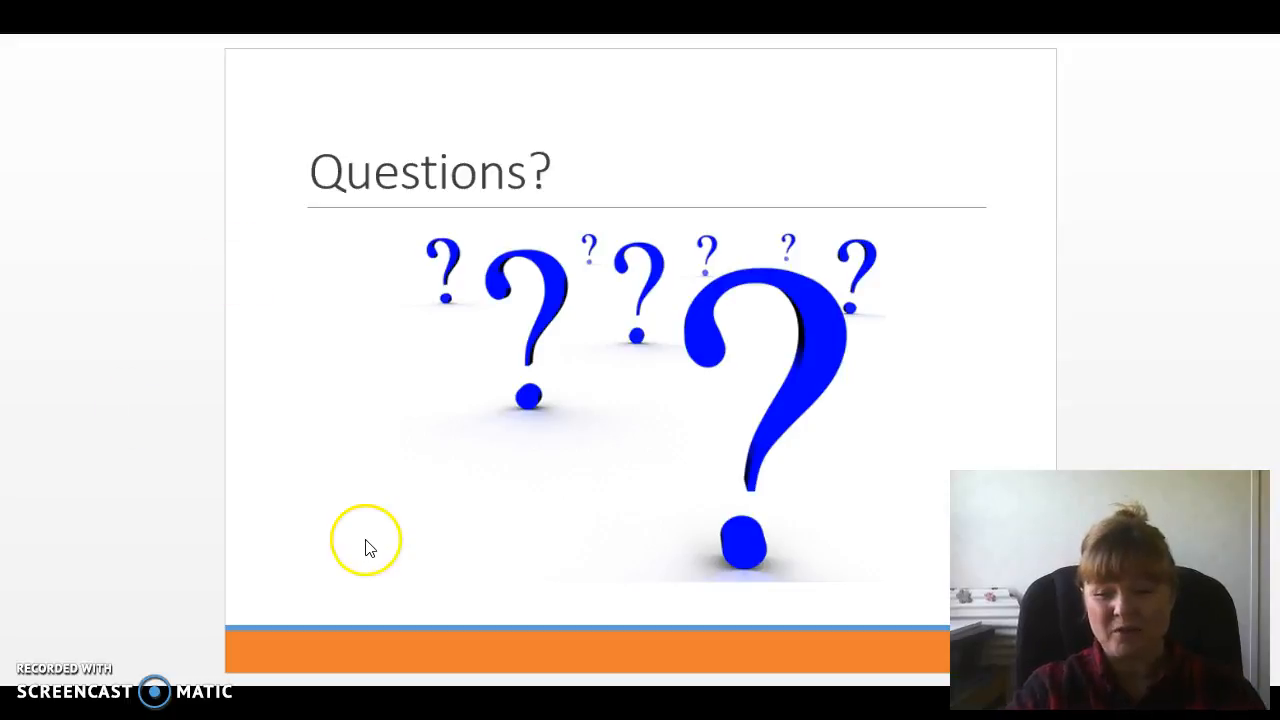
pyautogui.moveTo(290, 336)
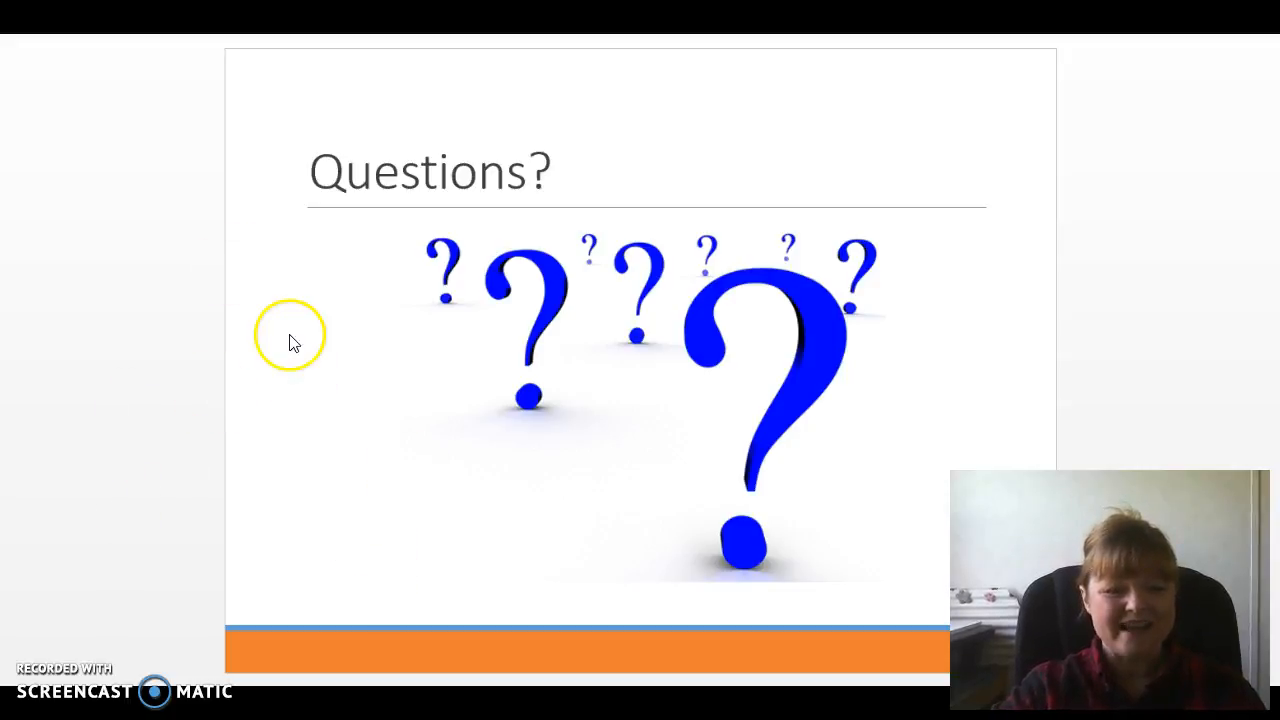
pyautogui.moveTo(78, 588)
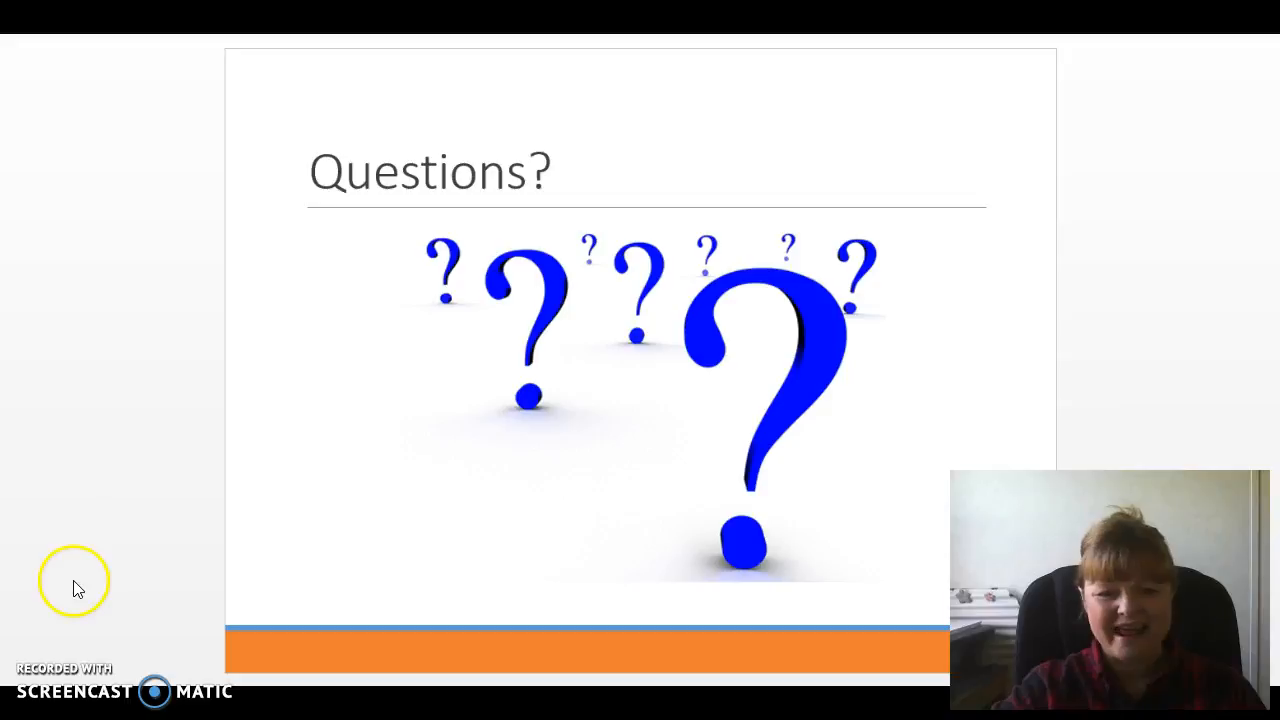